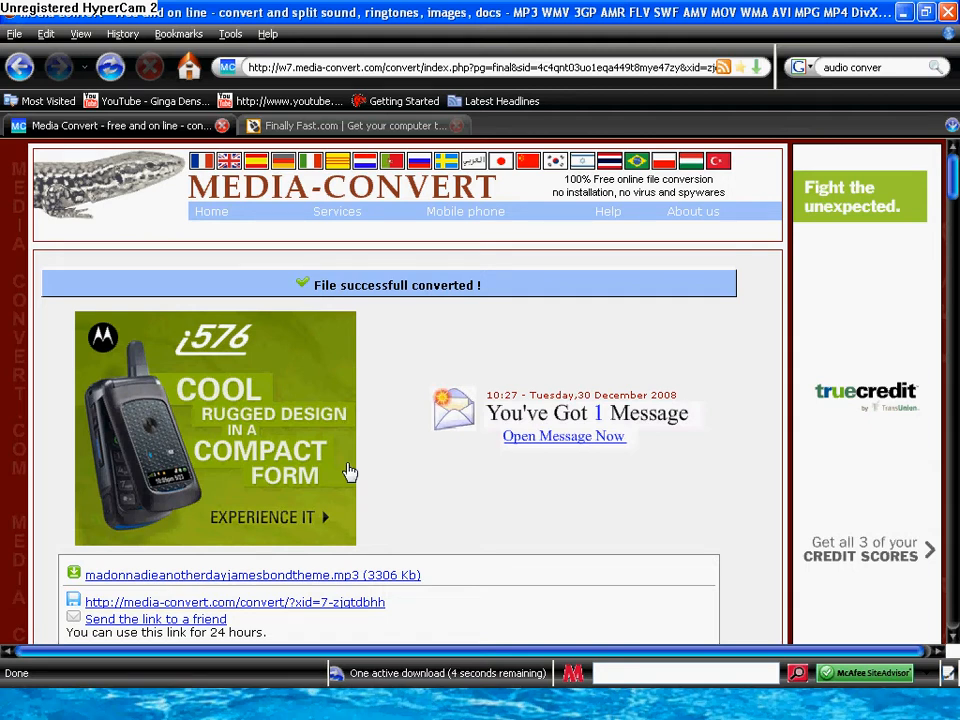
{"action": "mouse_move", "coordinate": [220, 650]}
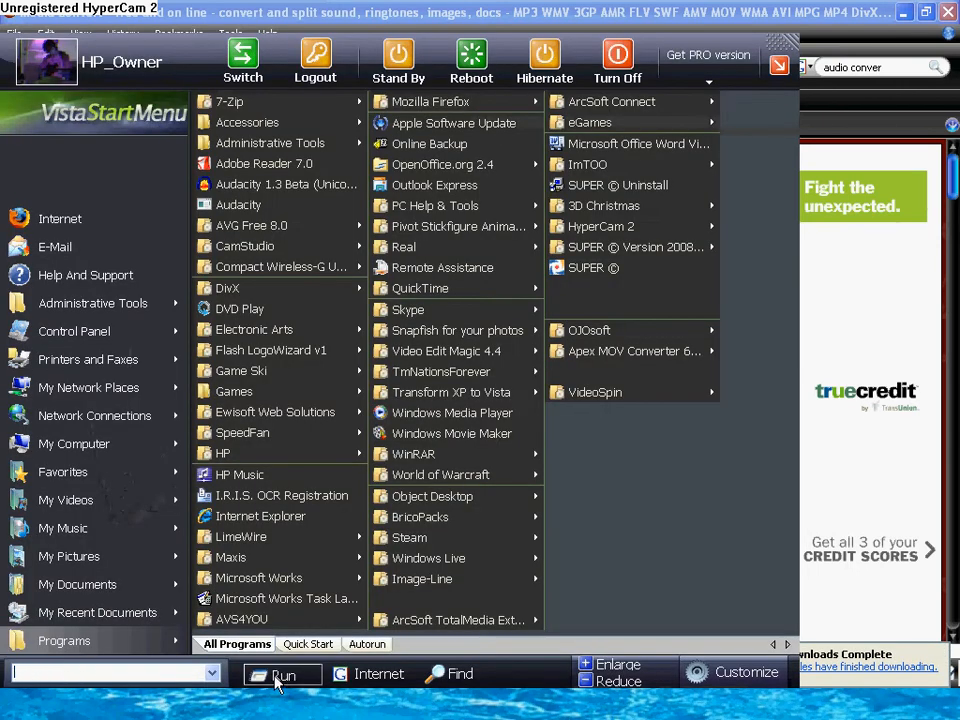
Bring up the Run dialog with %systemroot%\inf entered in the Open box
{"action": "left_click", "coordinate": [283, 673]}
{"action": "type", "text": "%systemroot%\\inf"}
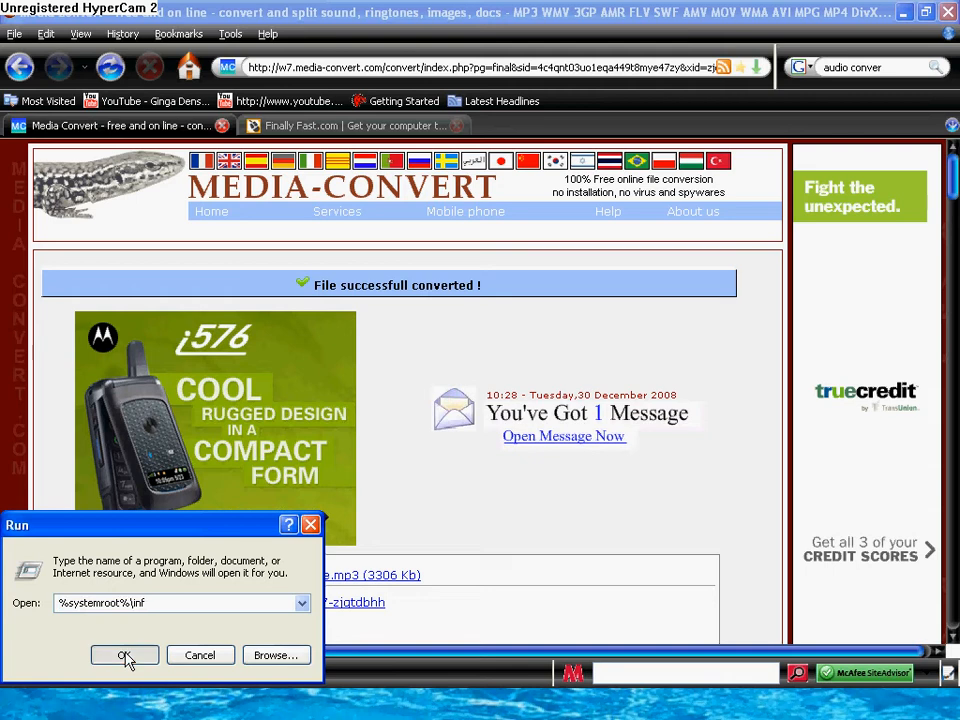
Open the inf folder from Run and scroll through its setup files to find moviemk
{"action": "left_click", "coordinate": [124, 655]}
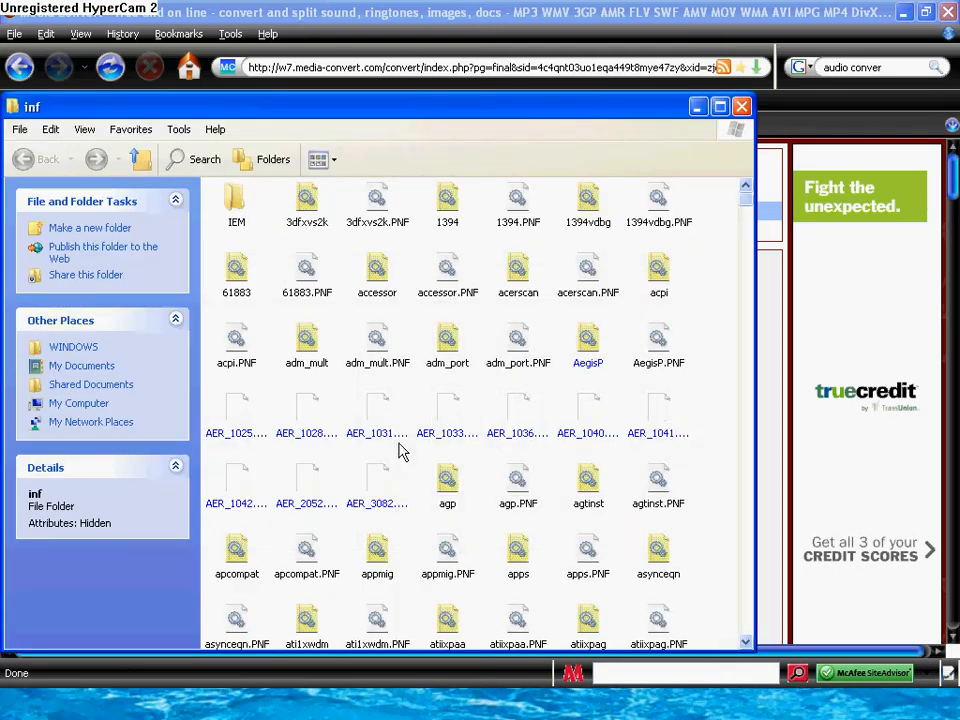
{"action": "mouse_move", "coordinate": [460, 190]}
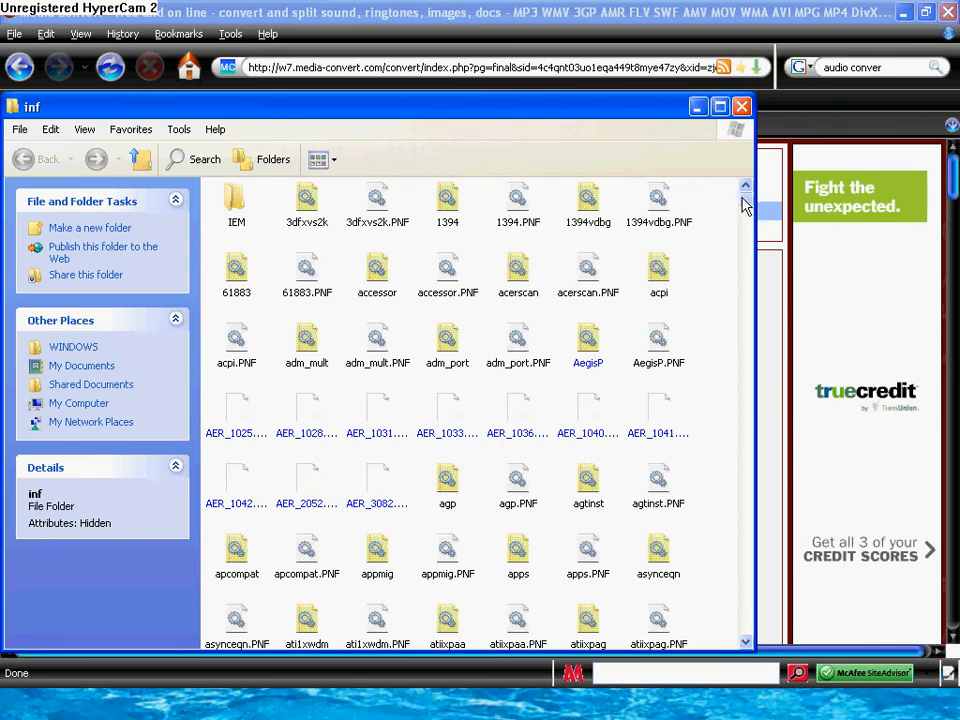
{"action": "mouse_move", "coordinate": [745, 205]}
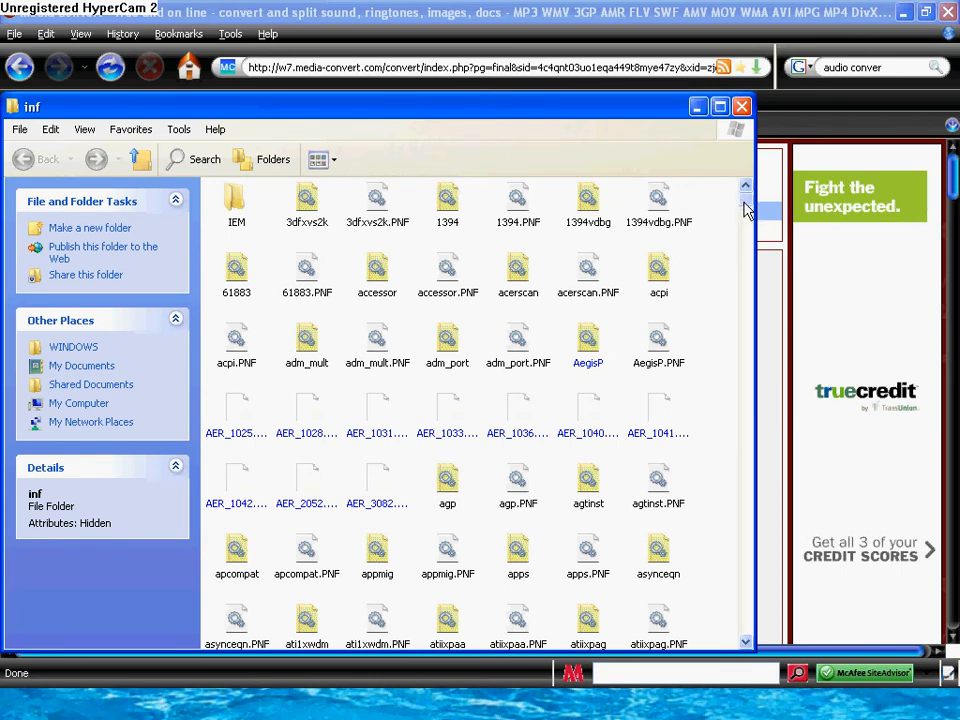
{"action": "scroll", "scroll_direction": "down", "scroll_amount": 3}
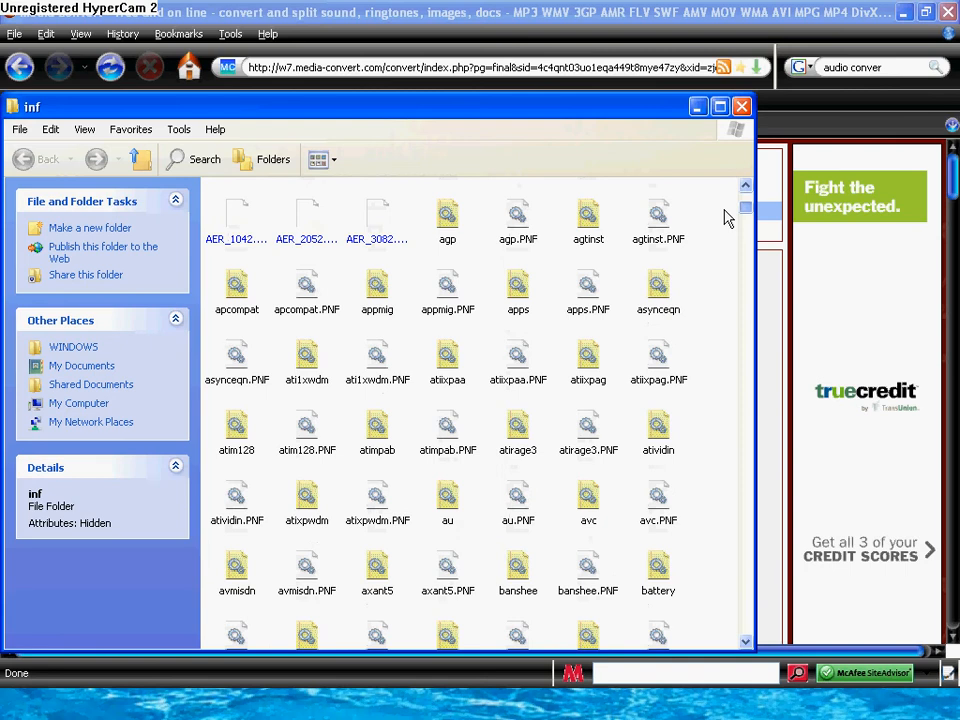
{"action": "scroll", "scroll_direction": "down", "scroll_amount": 3}
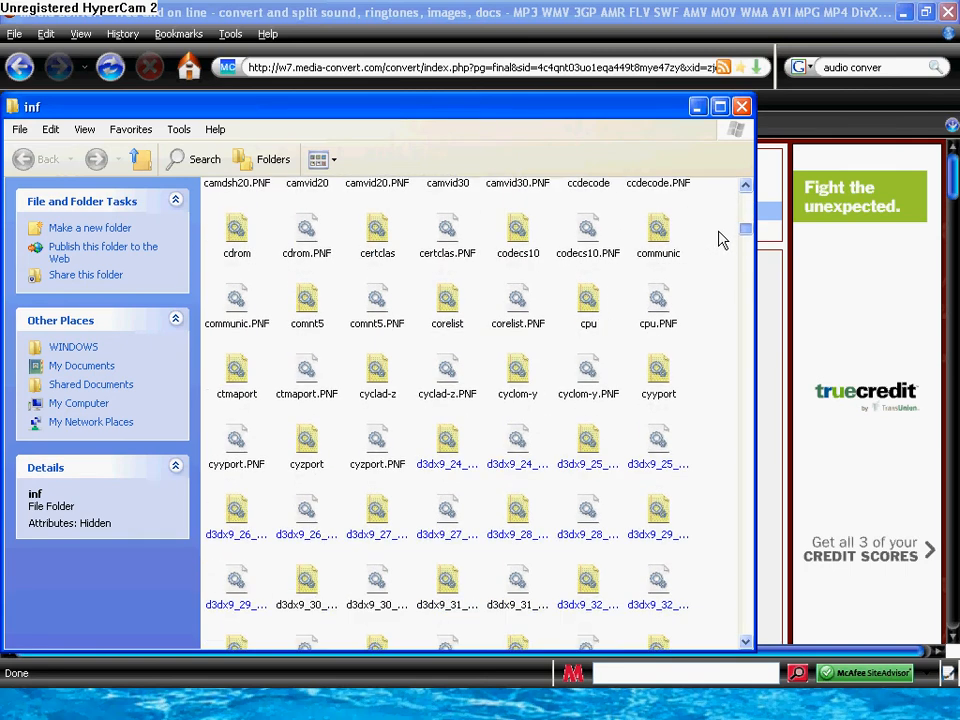
{"action": "scroll", "scroll_direction": "down", "scroll_amount": 3}
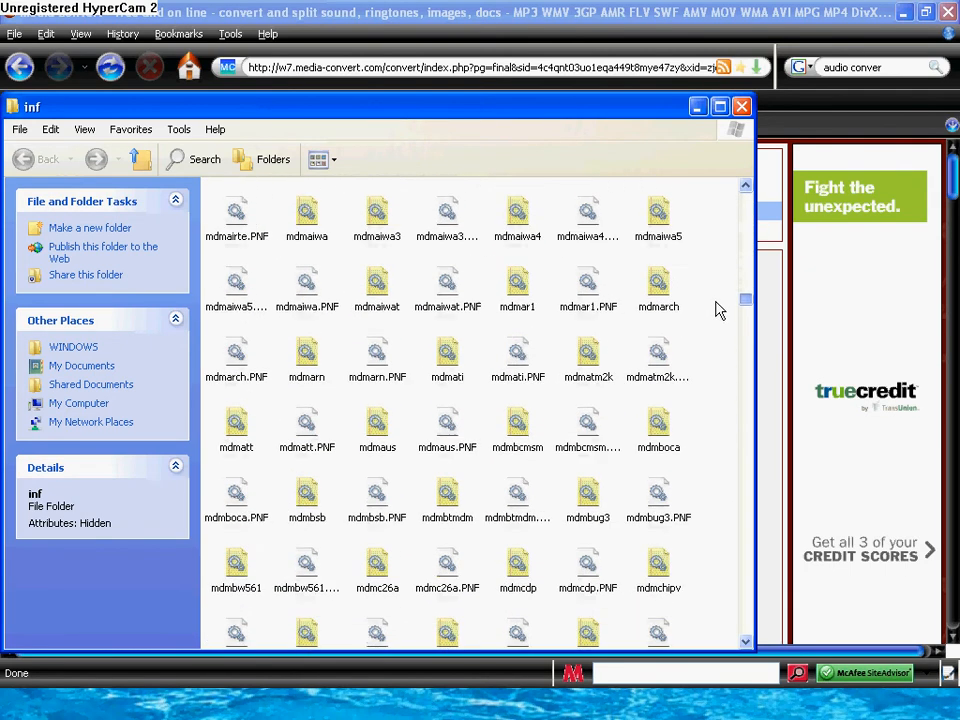
{"action": "scroll", "scroll_direction": "down", "scroll_amount": 3}
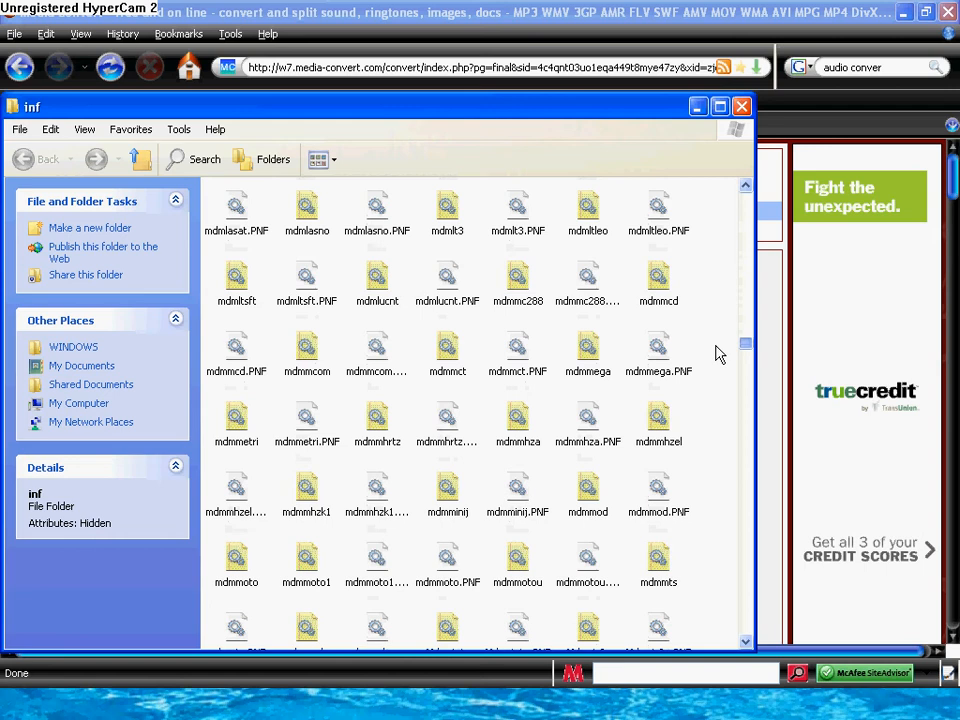
{"action": "scroll", "scroll_direction": "down", "scroll_amount": 3}
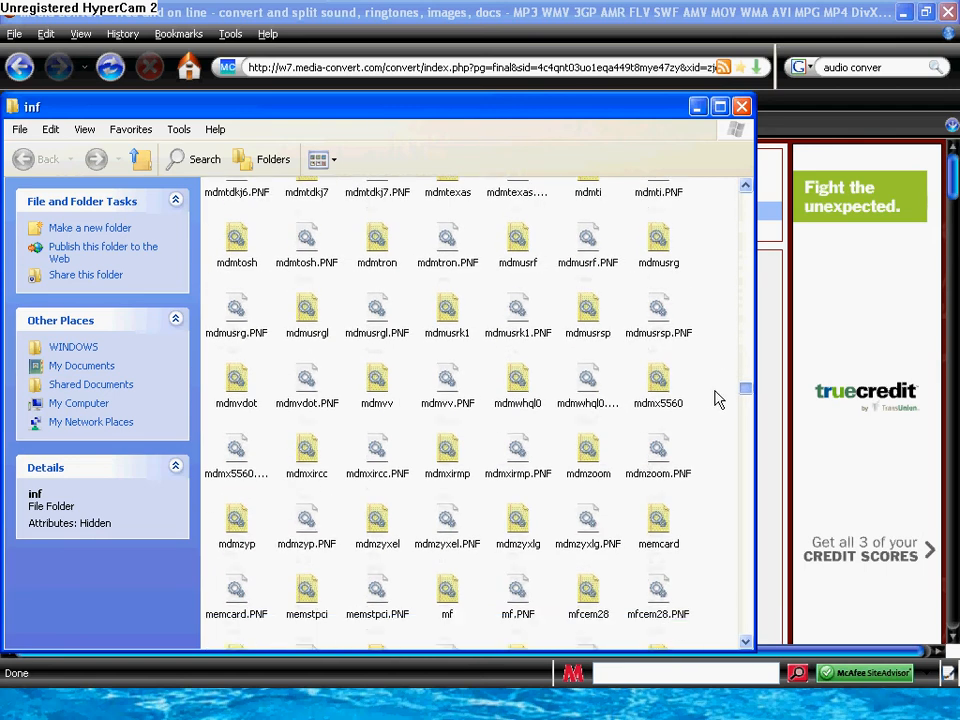
{"action": "scroll", "scroll_direction": "down", "scroll_amount": 3}
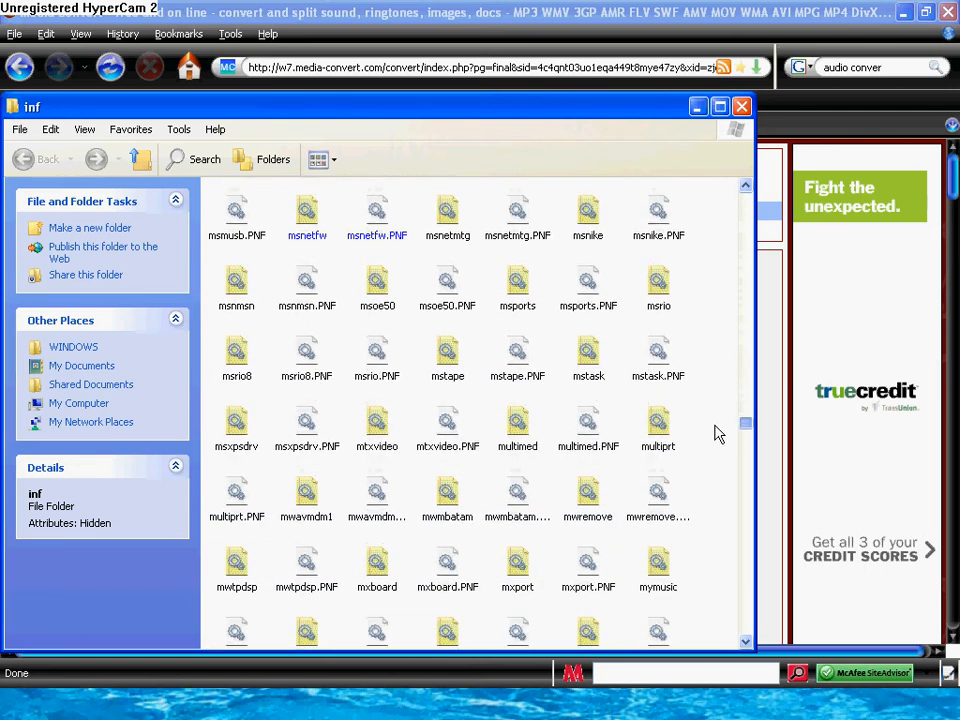
{"action": "scroll", "scroll_direction": "down", "scroll_amount": 3}
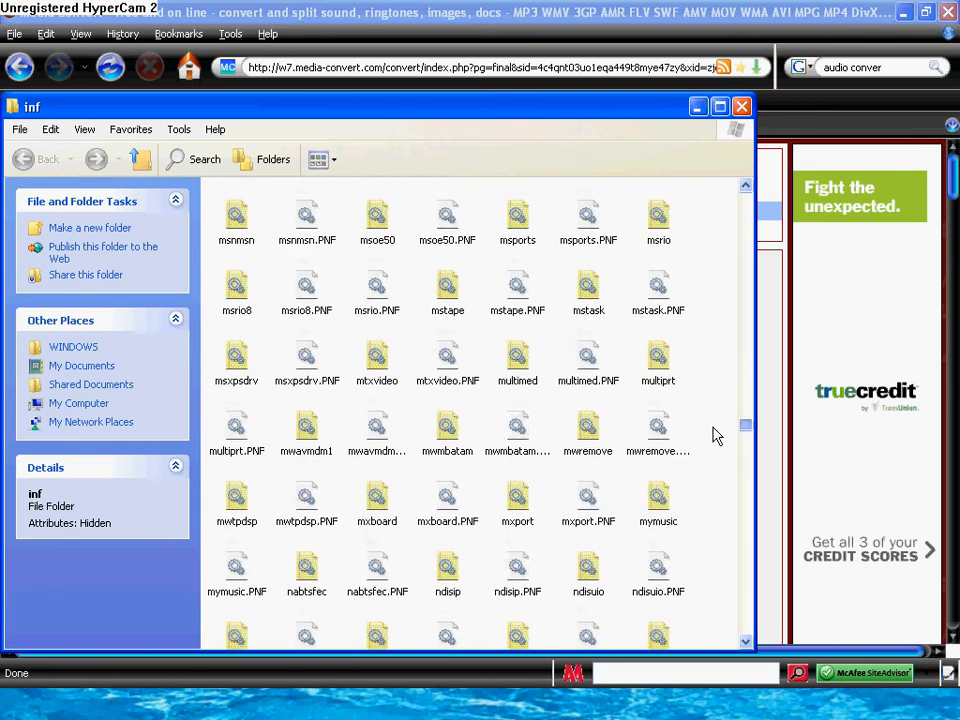
{"action": "scroll", "scroll_direction": "up", "scroll_amount": 3}
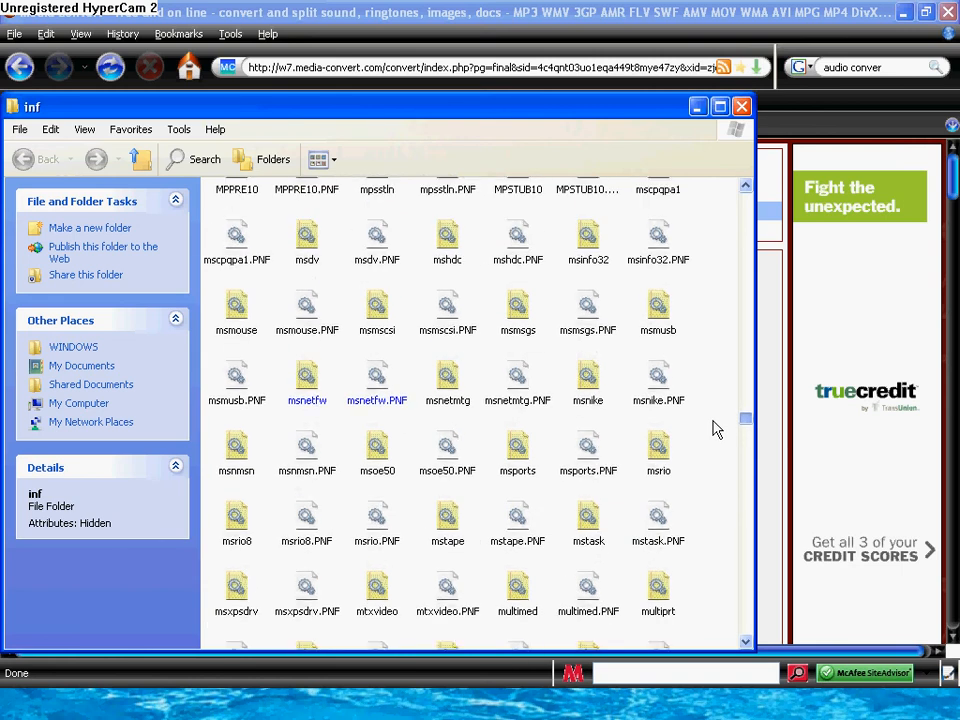
{"action": "scroll", "scroll_direction": "up", "scroll_amount": 3}
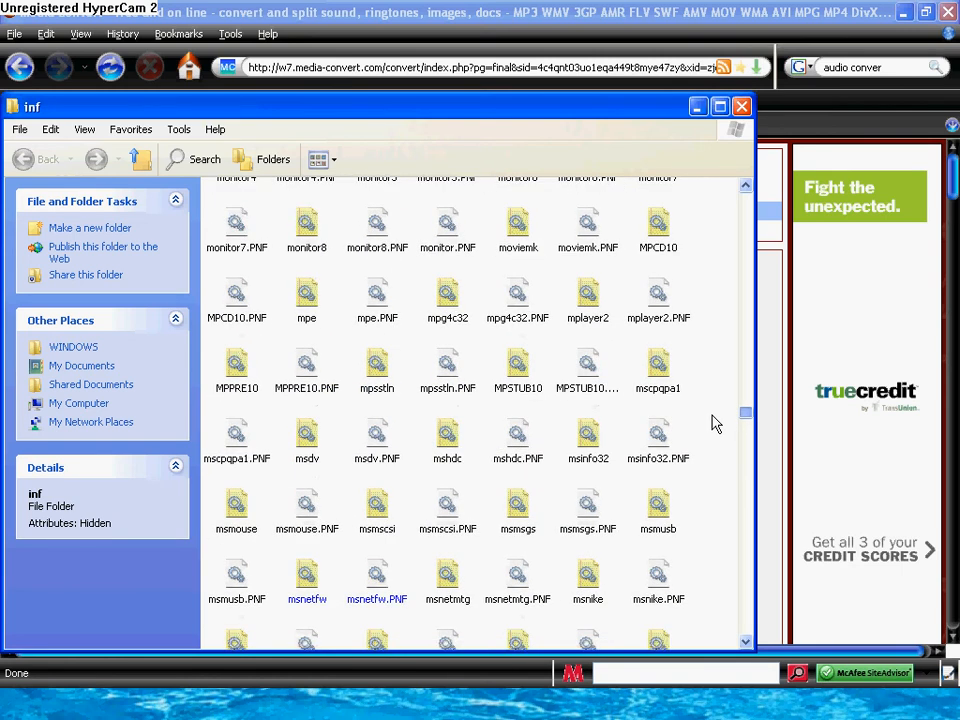
{"action": "scroll", "scroll_direction": "up", "scroll_amount": 3}
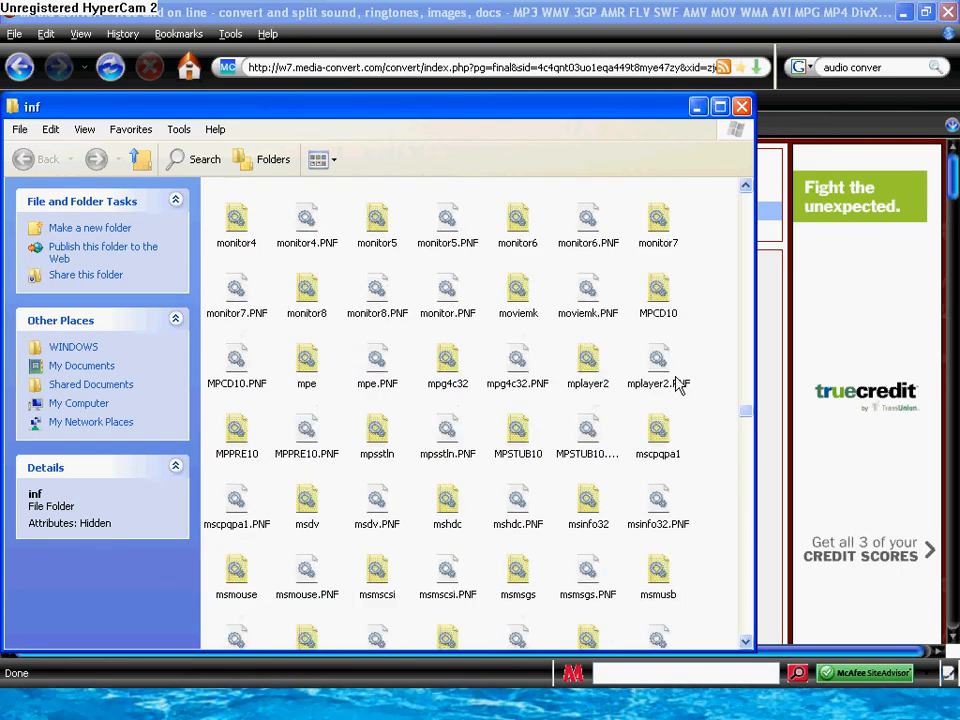
{"action": "scroll", "scroll_direction": "up", "scroll_amount": 3}
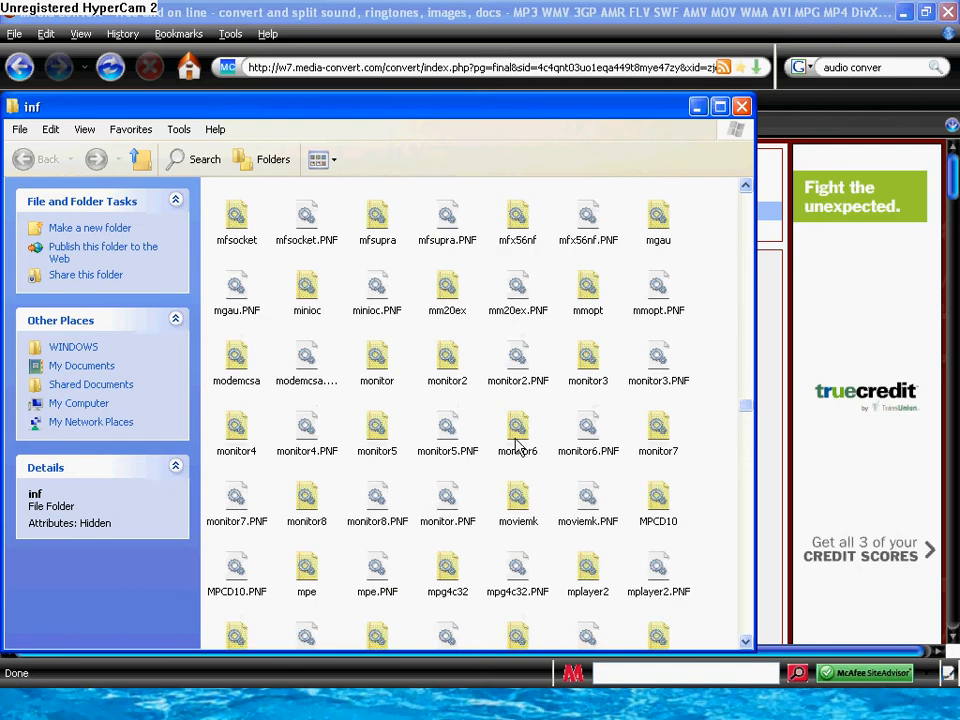
{"action": "mouse_move", "coordinate": [517, 505]}
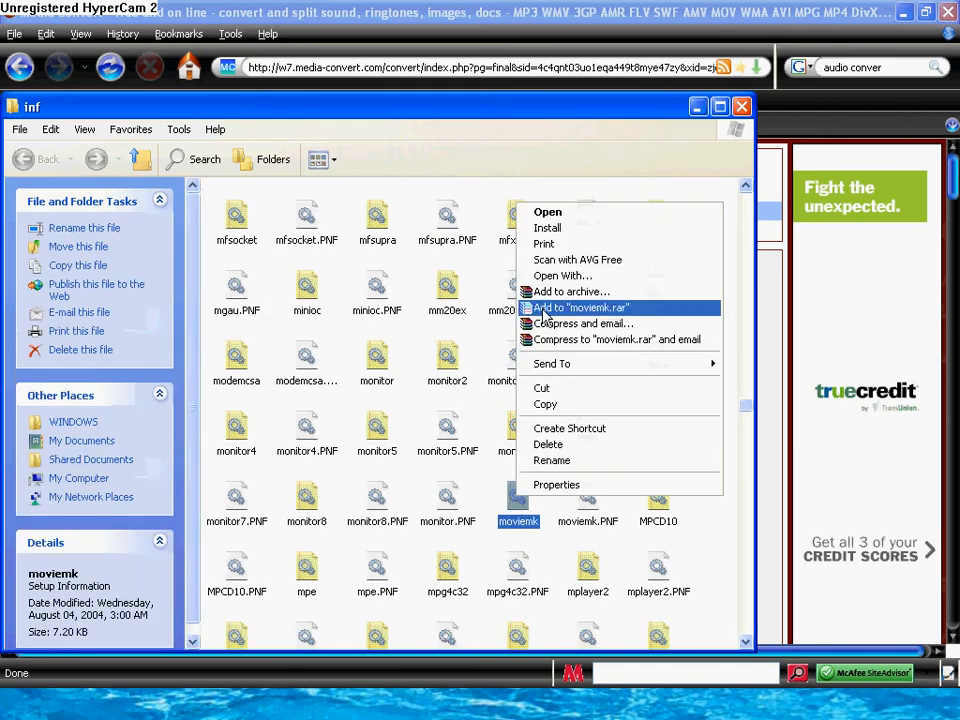
{"action": "mouse_move", "coordinate": [547, 228]}
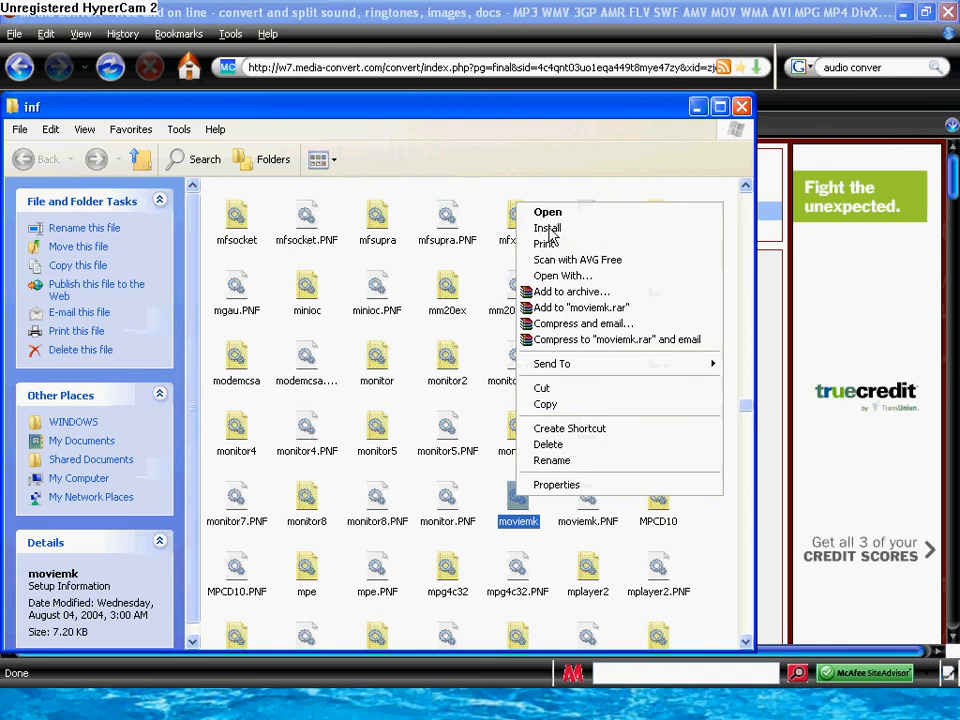
Install the moviemk setup information file from its context menu
{"action": "left_click", "coordinate": [547, 227]}
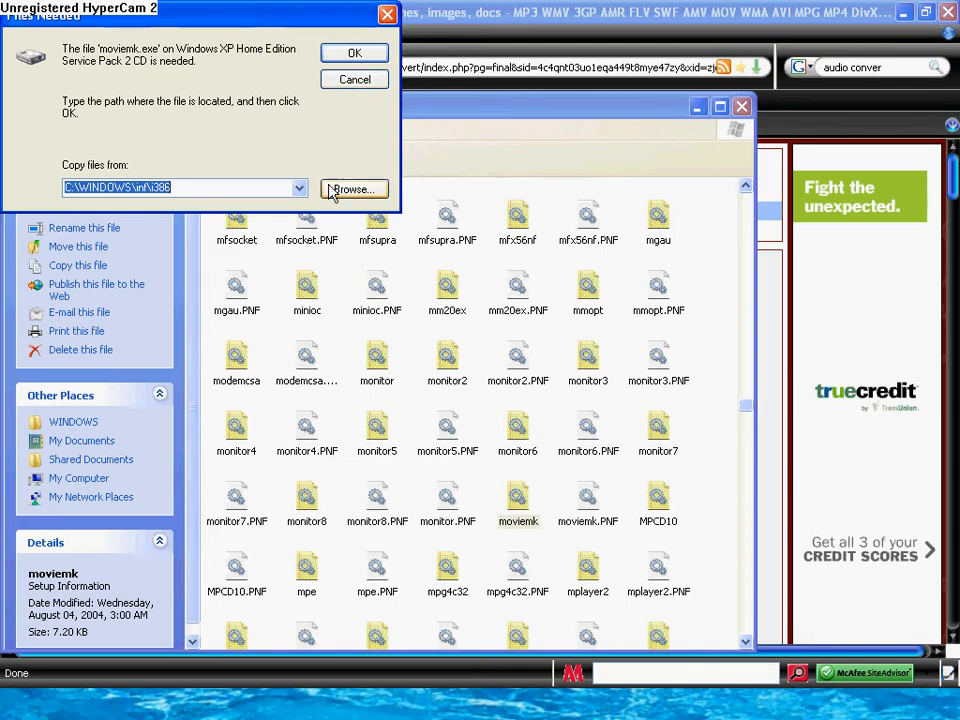
Browse for moviemk.exe through My Computer into C:\Program Files on the HP_PAVILION drive
{"action": "left_click", "coordinate": [353, 189]}
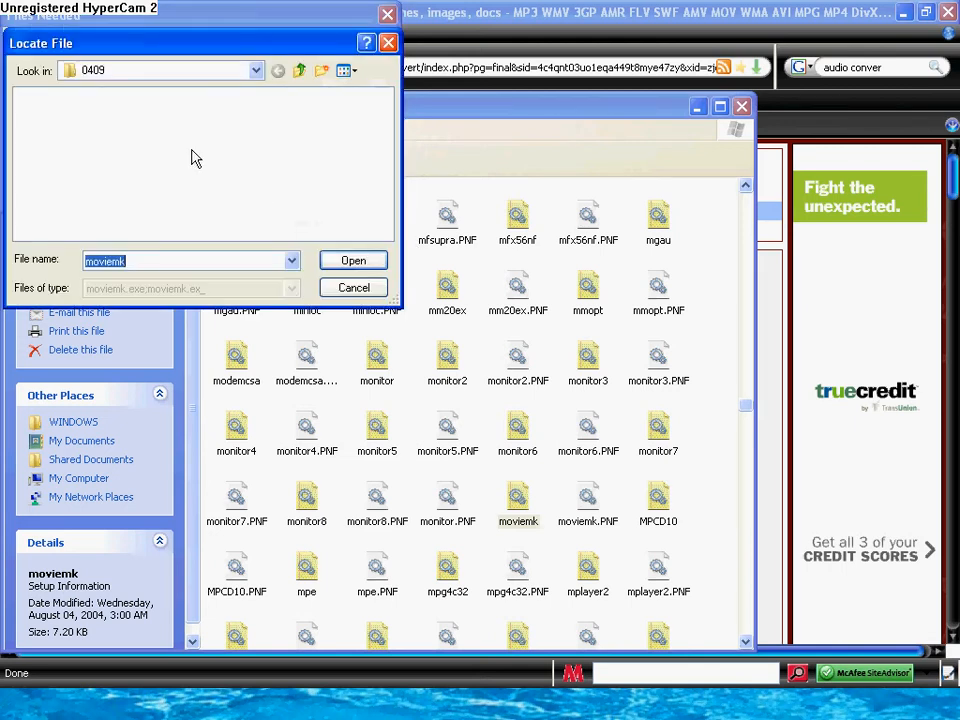
{"action": "left_click", "coordinate": [255, 70]}
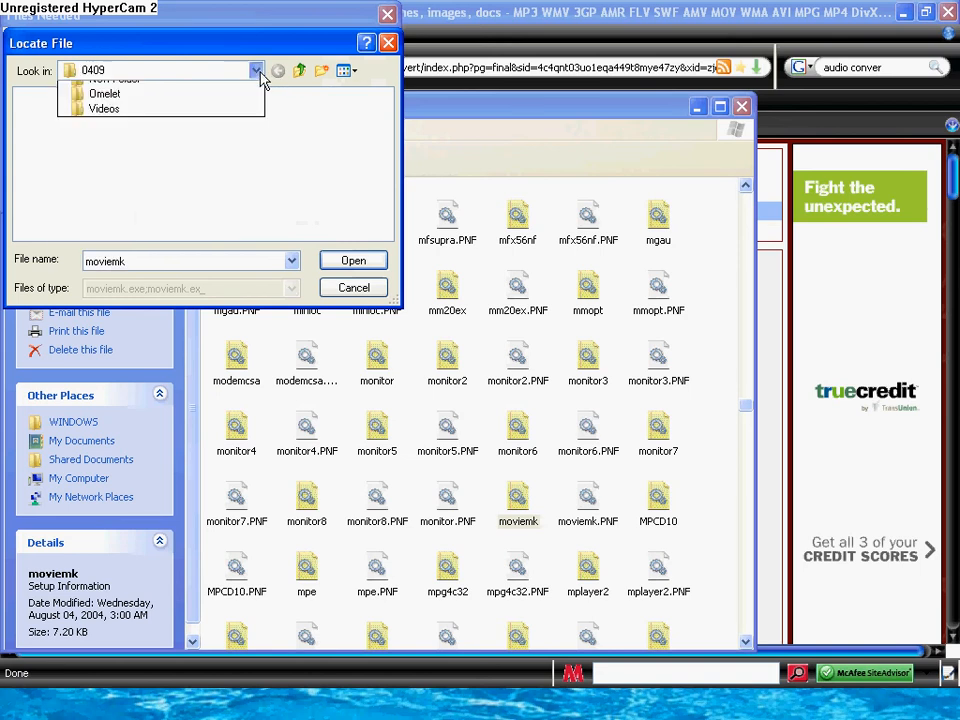
{"action": "left_click", "coordinate": [255, 70]}
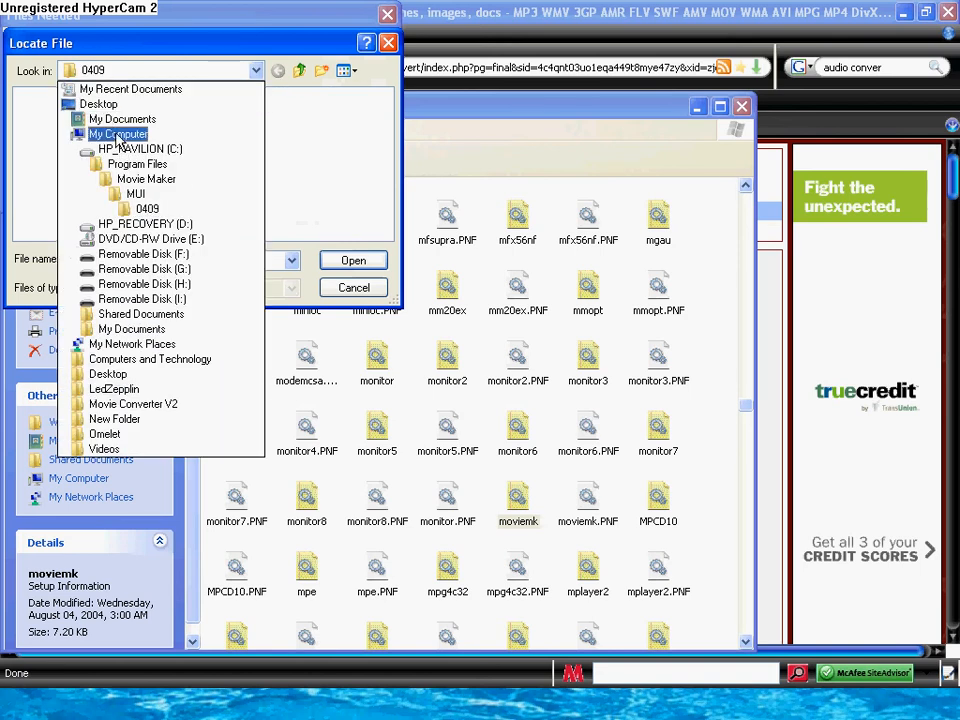
{"action": "left_click", "coordinate": [118, 133]}
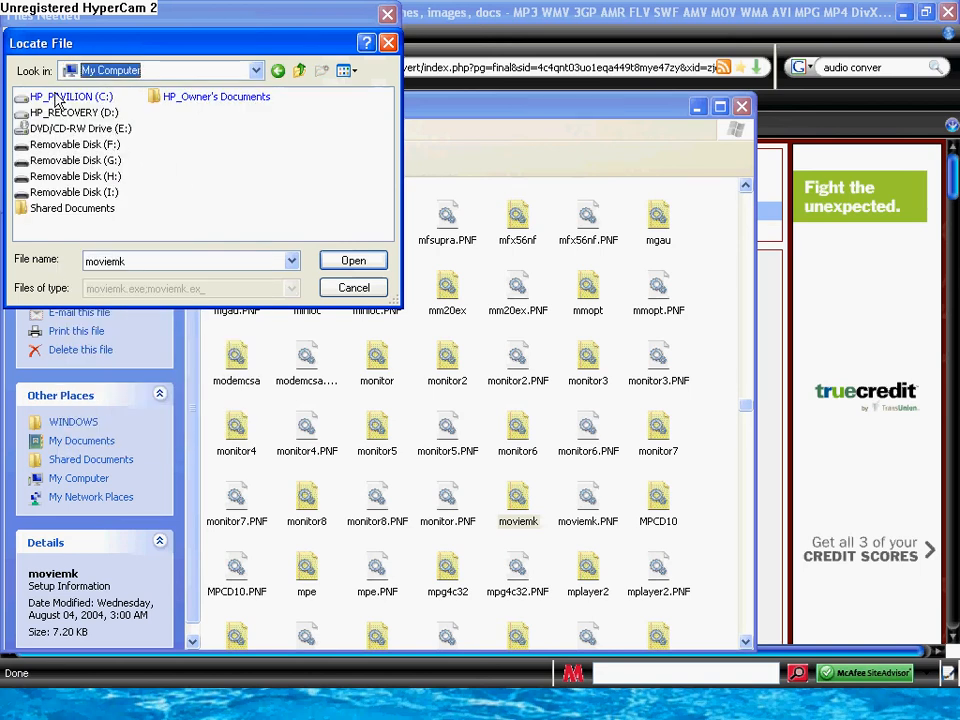
{"action": "double_click", "coordinate": [70, 96]}
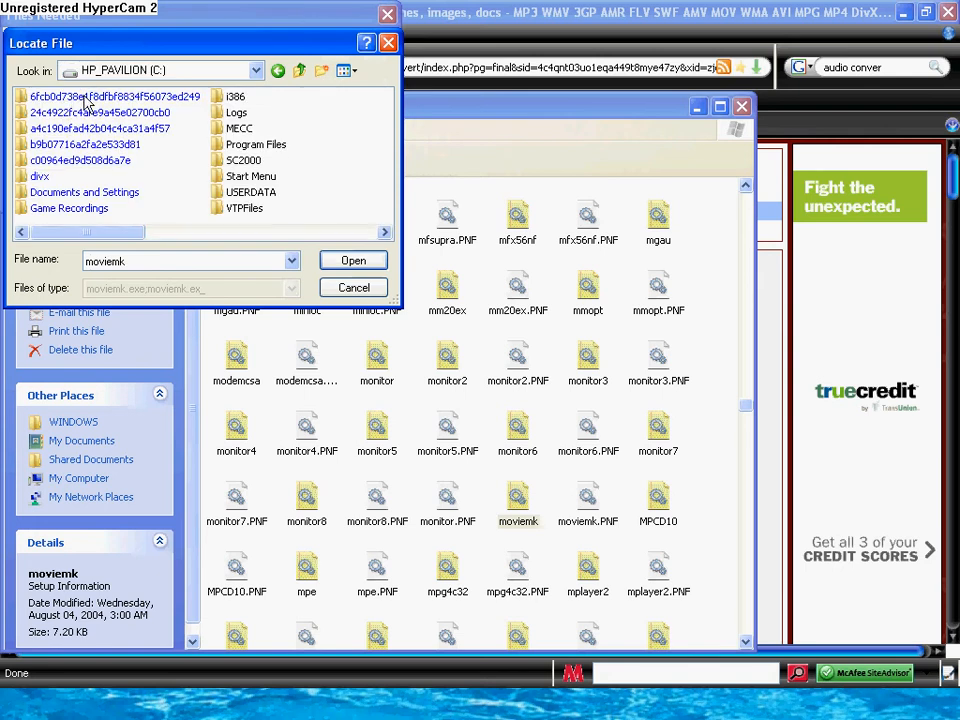
{"action": "left_click", "coordinate": [256, 144]}
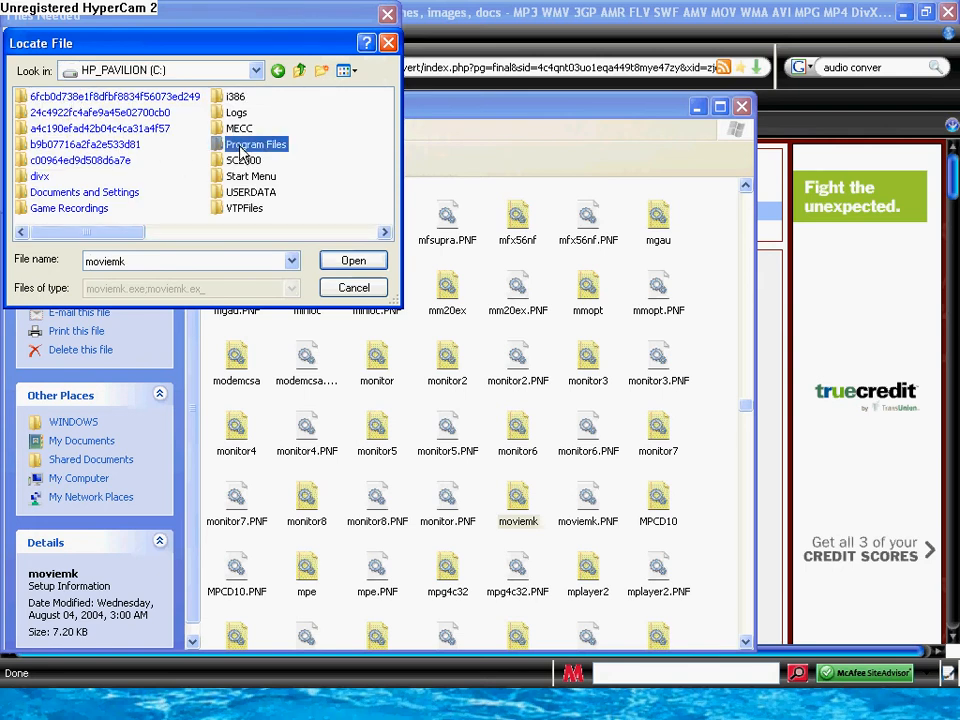
{"action": "double_click", "coordinate": [256, 144]}
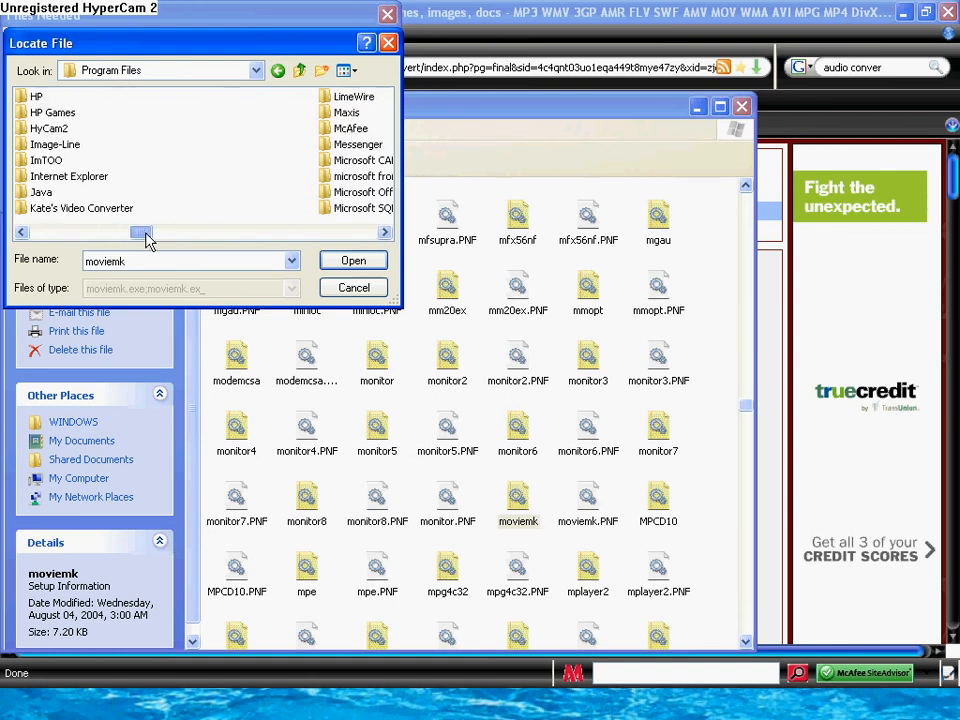
Select moviemk.exe inside the Movie Maker folder as the file setup needs
{"action": "left_click_drag", "start_coordinate": [145, 232], "coordinate": [190, 232]}
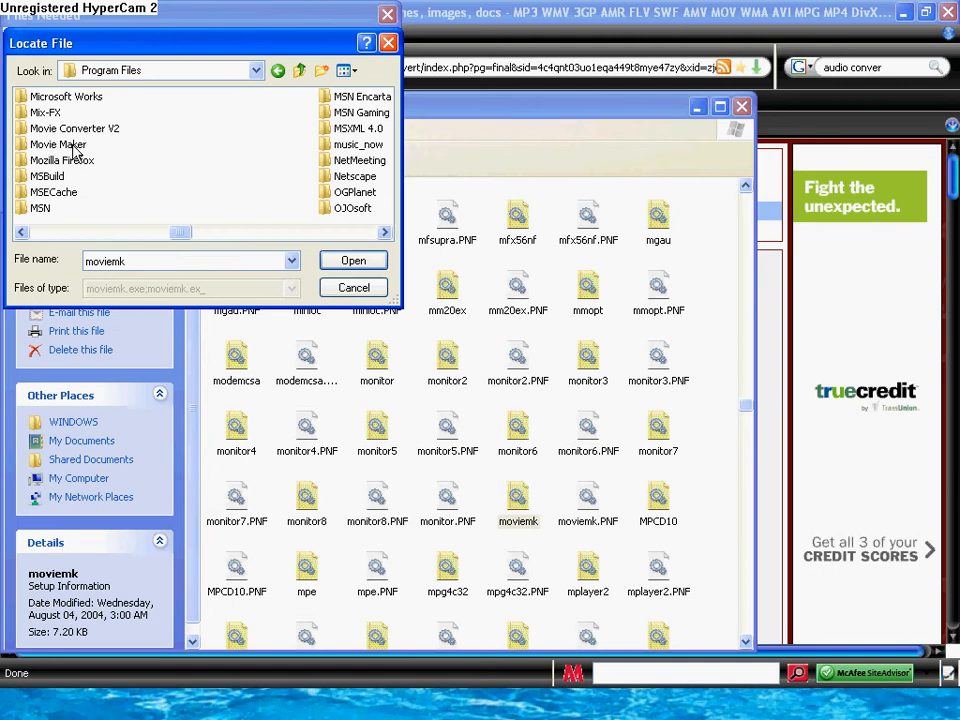
{"action": "left_click", "coordinate": [58, 144]}
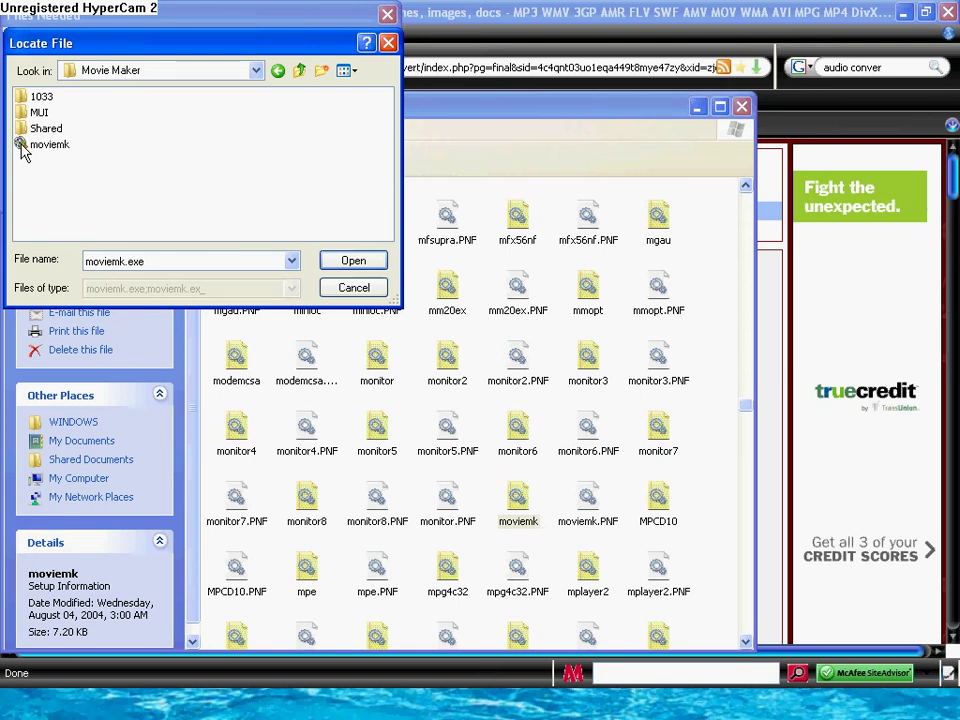
{"action": "left_click", "coordinate": [353, 260]}
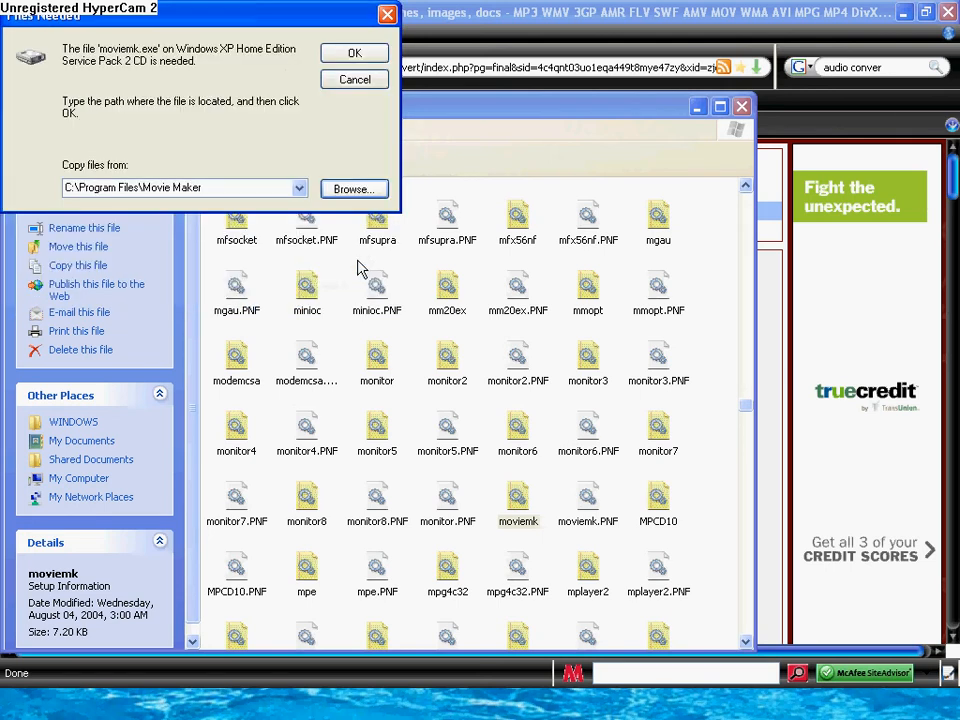
Confirm the moviemk.exe source, supply Empty.txt from Movie Maker's Shared folder and retry the copy
{"action": "left_click", "coordinate": [353, 53]}
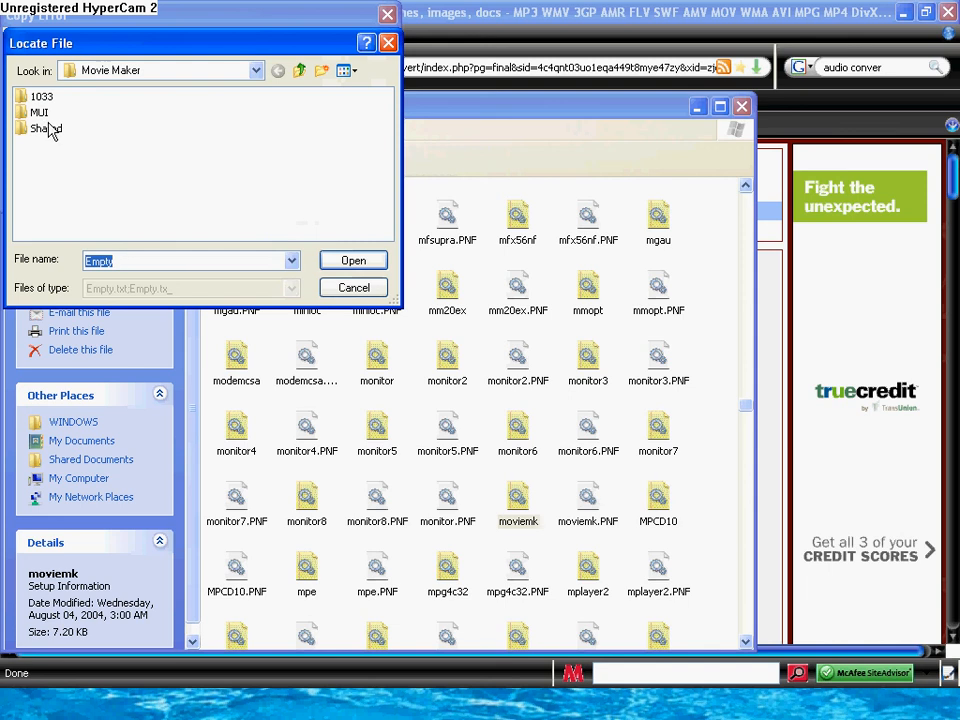
{"action": "double_click", "coordinate": [47, 128]}
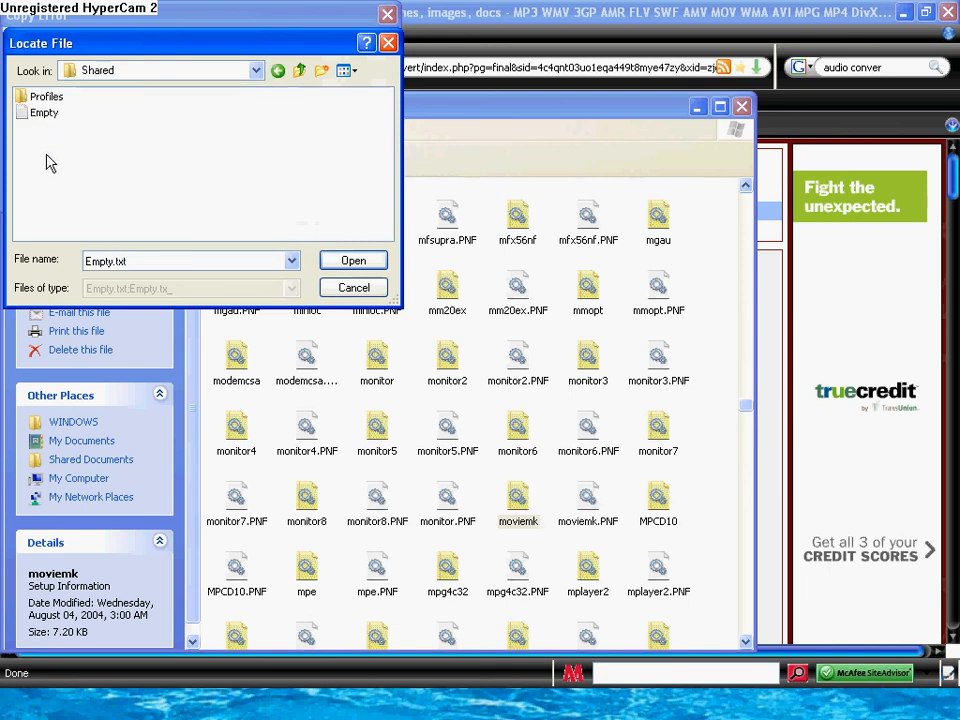
{"action": "left_click", "coordinate": [44, 111]}
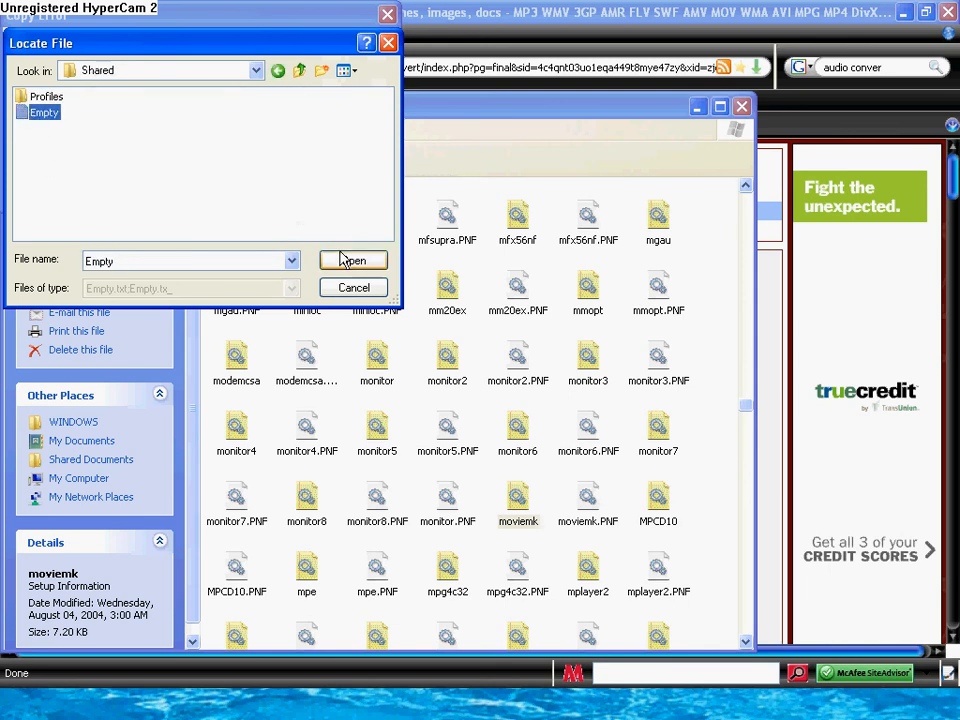
{"action": "left_click", "coordinate": [352, 260]}
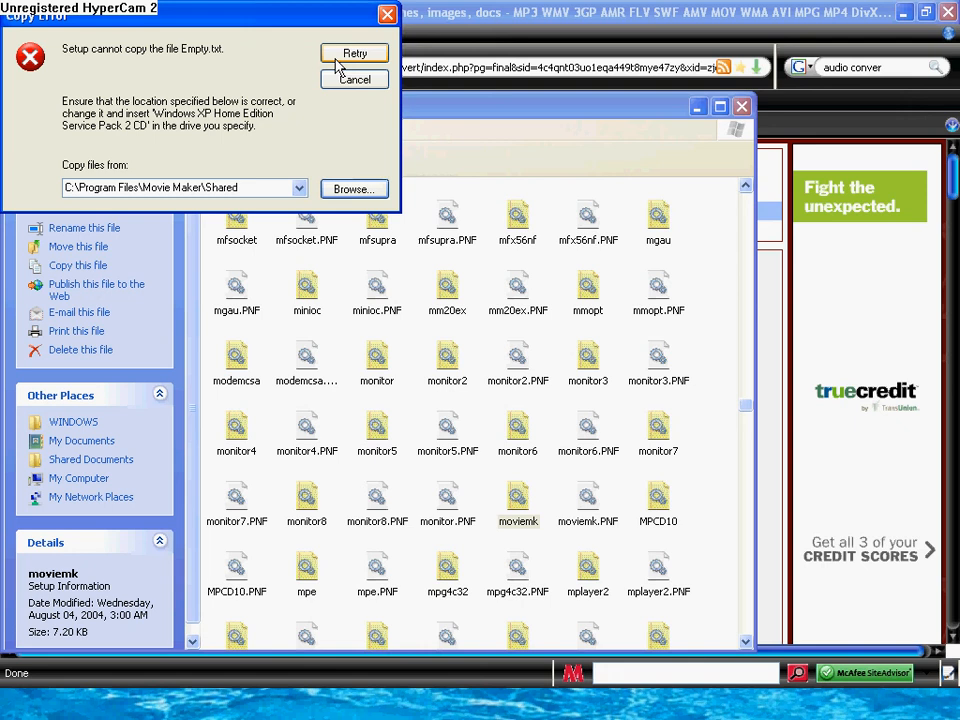
{"action": "left_click", "coordinate": [354, 53]}
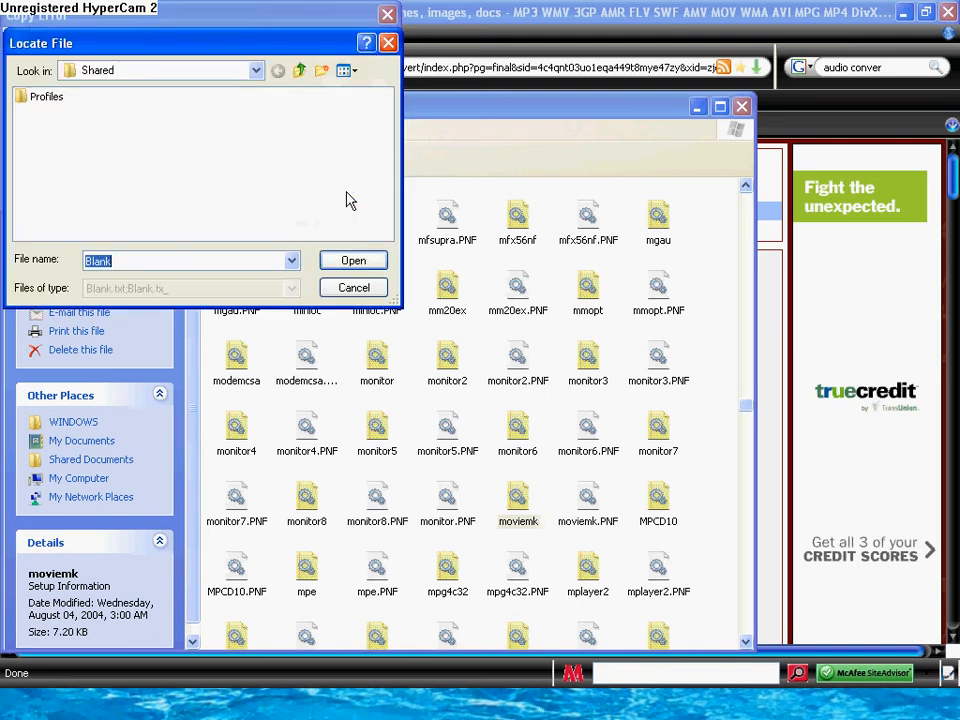
Supply Blank.txt from Movie Maker's Shared\Profiles folder as the file setup needs
{"action": "double_click", "coordinate": [47, 96]}
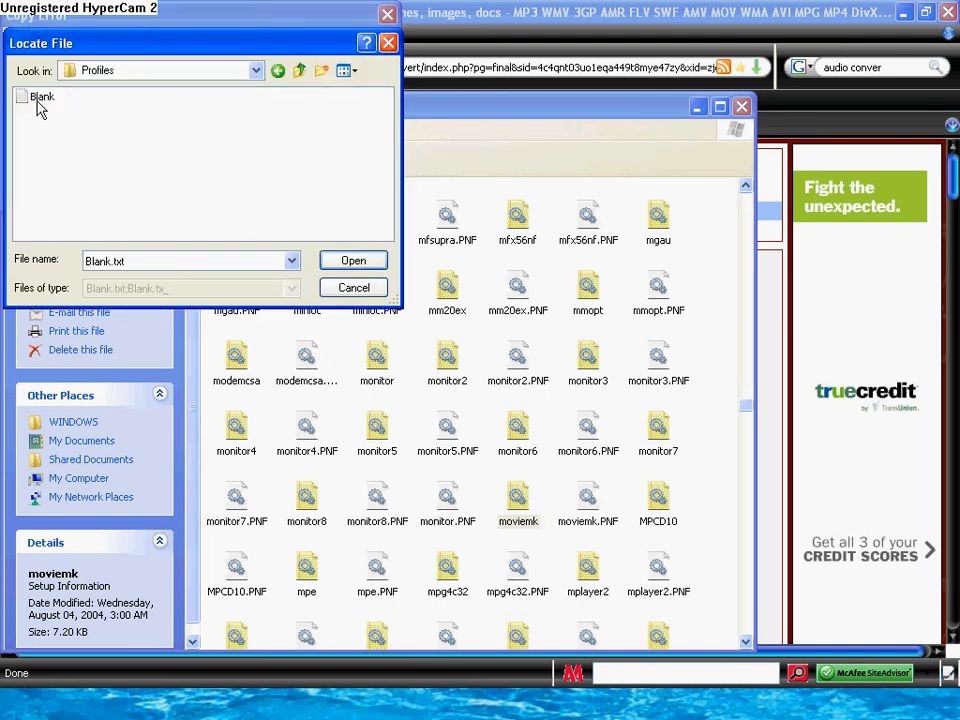
{"action": "left_click", "coordinate": [298, 70]}
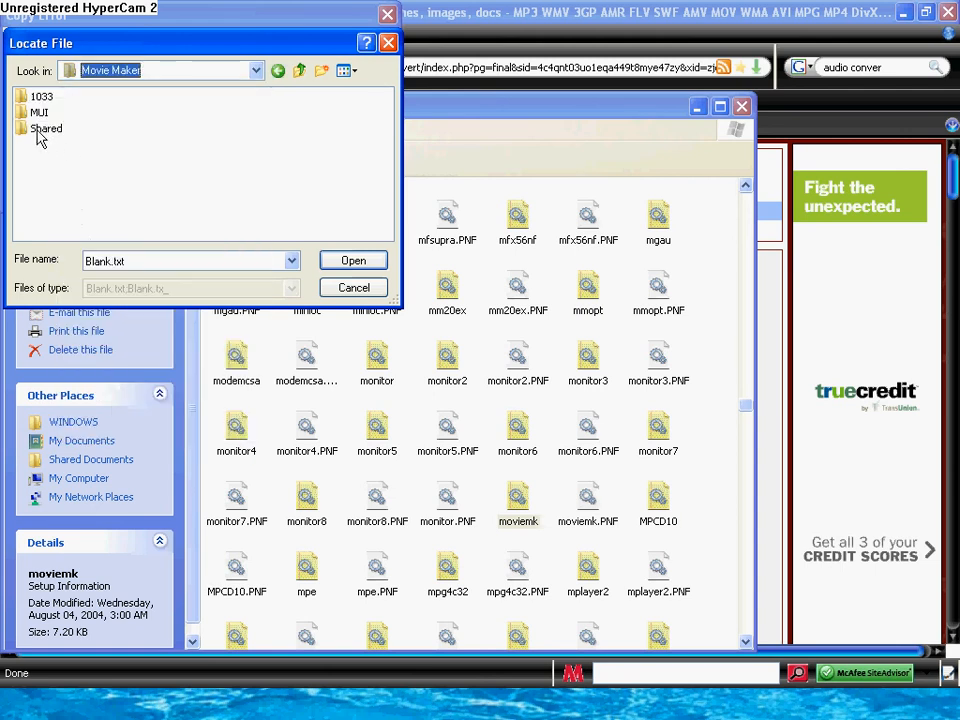
{"action": "double_click", "coordinate": [47, 128]}
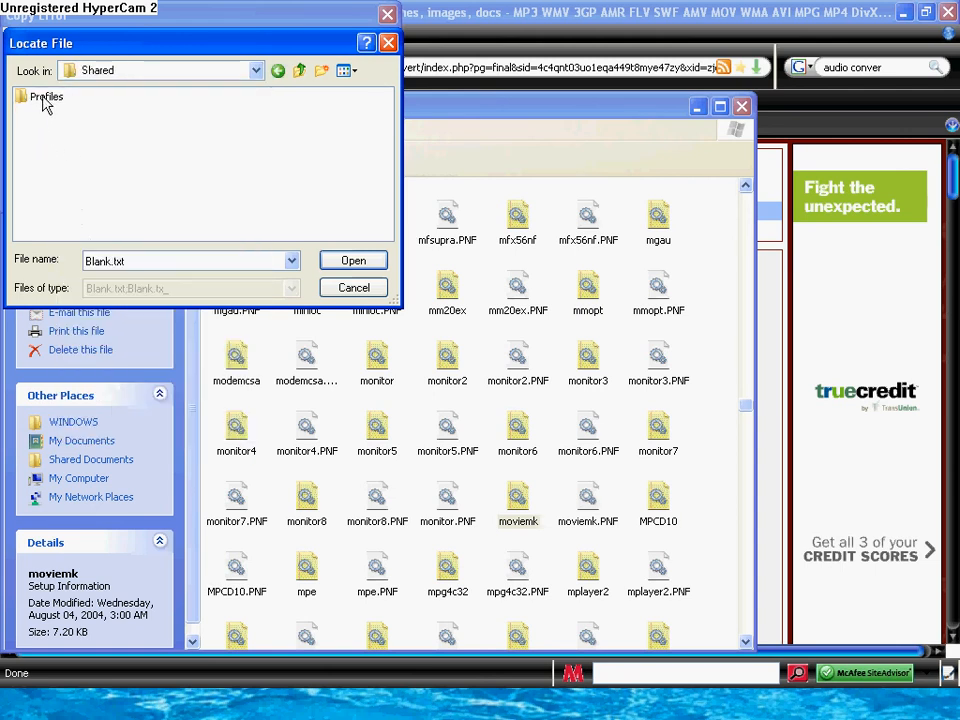
{"action": "double_click", "coordinate": [47, 96]}
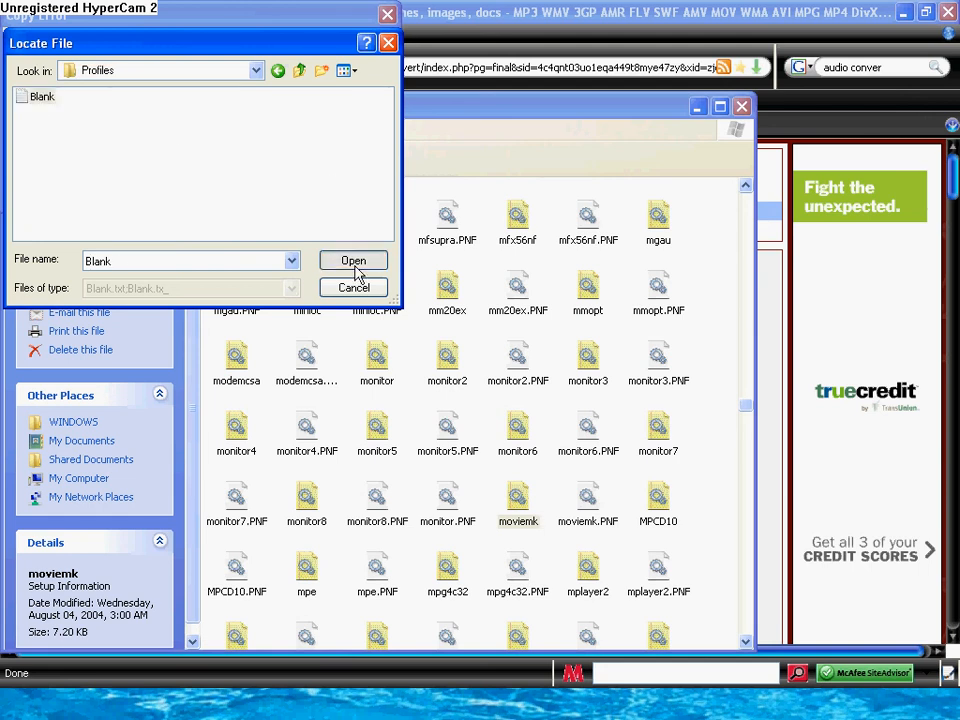
{"action": "left_click", "coordinate": [353, 260]}
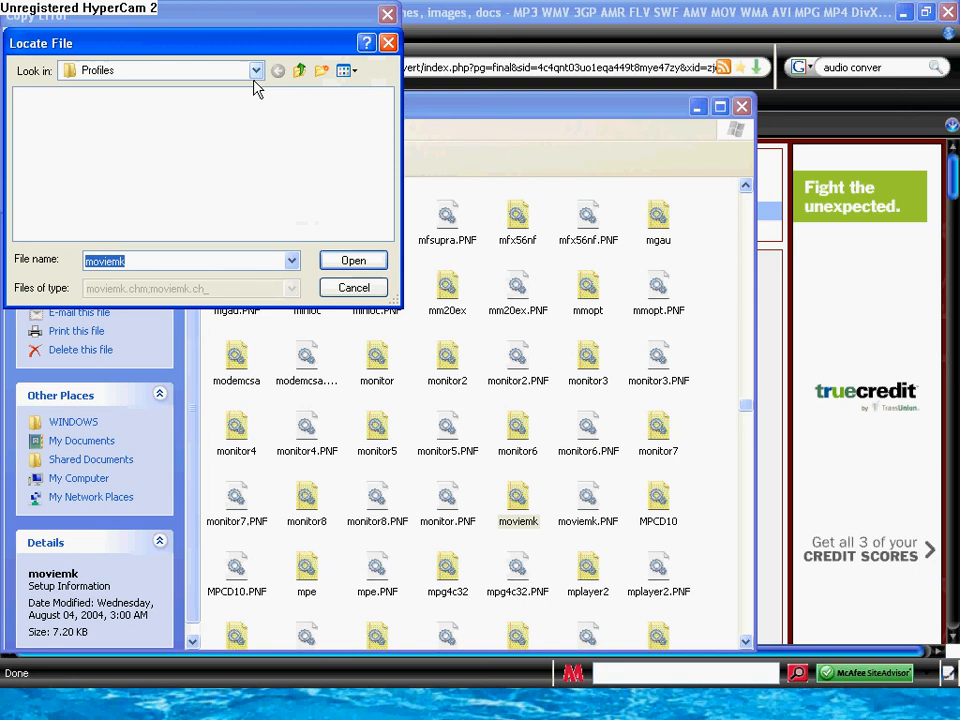
Navigate from the Movie Maker folder into MUI\0409 via the Look in list
{"action": "left_click", "coordinate": [256, 70]}
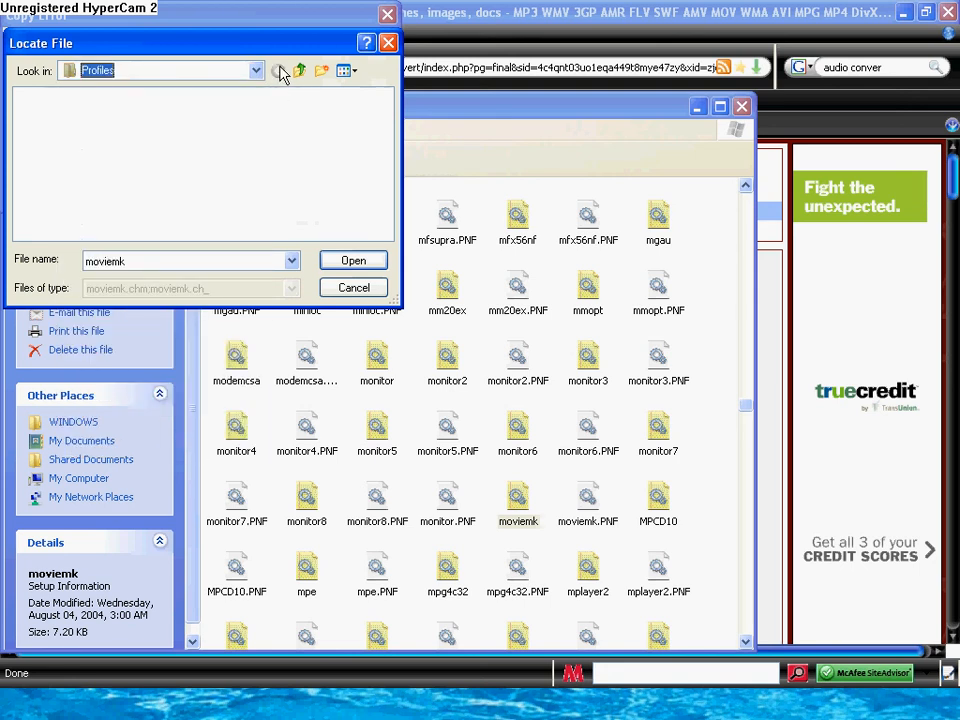
{"action": "left_click", "coordinate": [257, 70]}
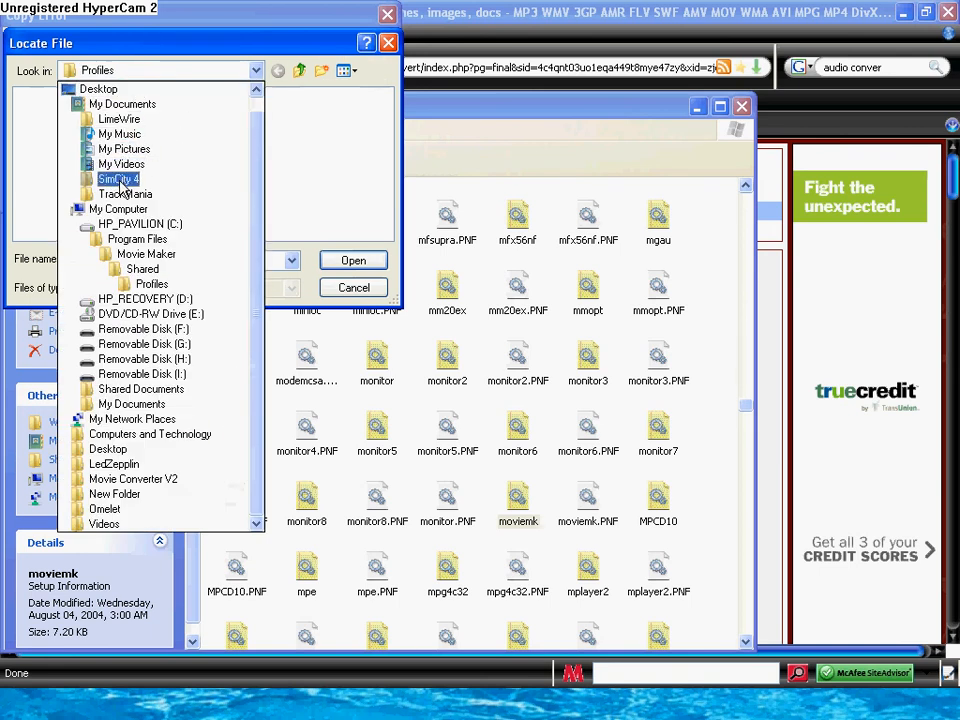
{"action": "left_click", "coordinate": [146, 253]}
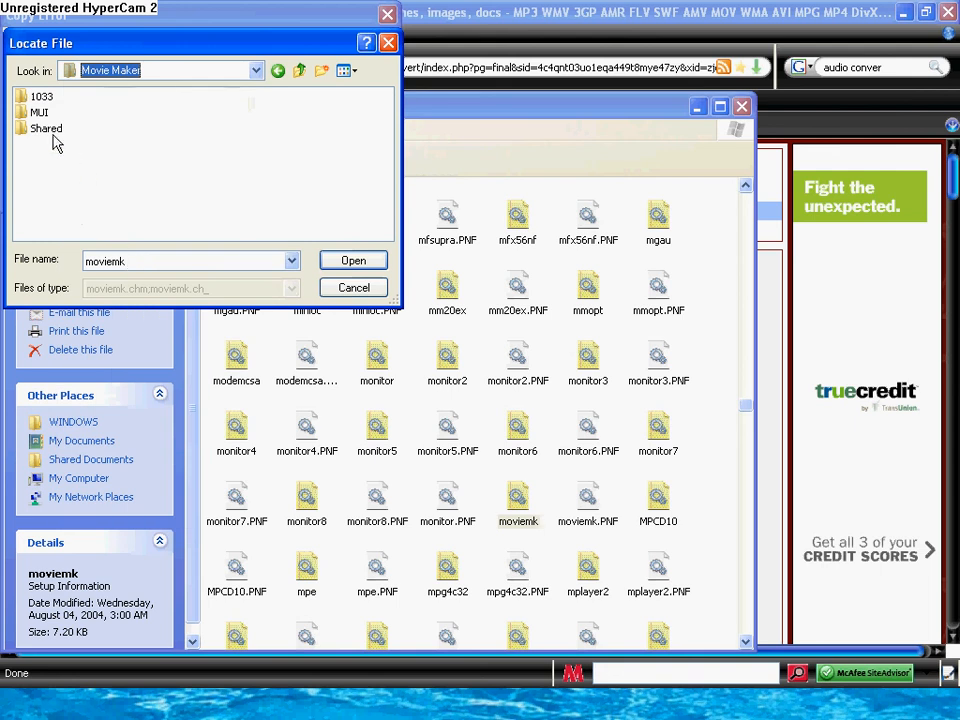
{"action": "mouse_move", "coordinate": [40, 112]}
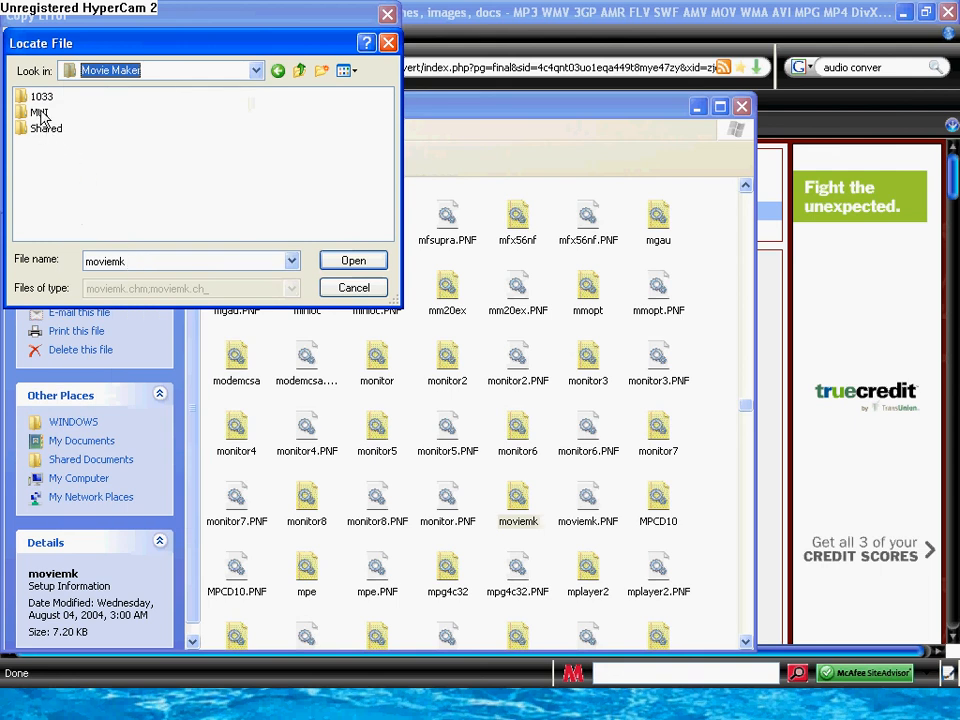
{"action": "double_click", "coordinate": [40, 112]}
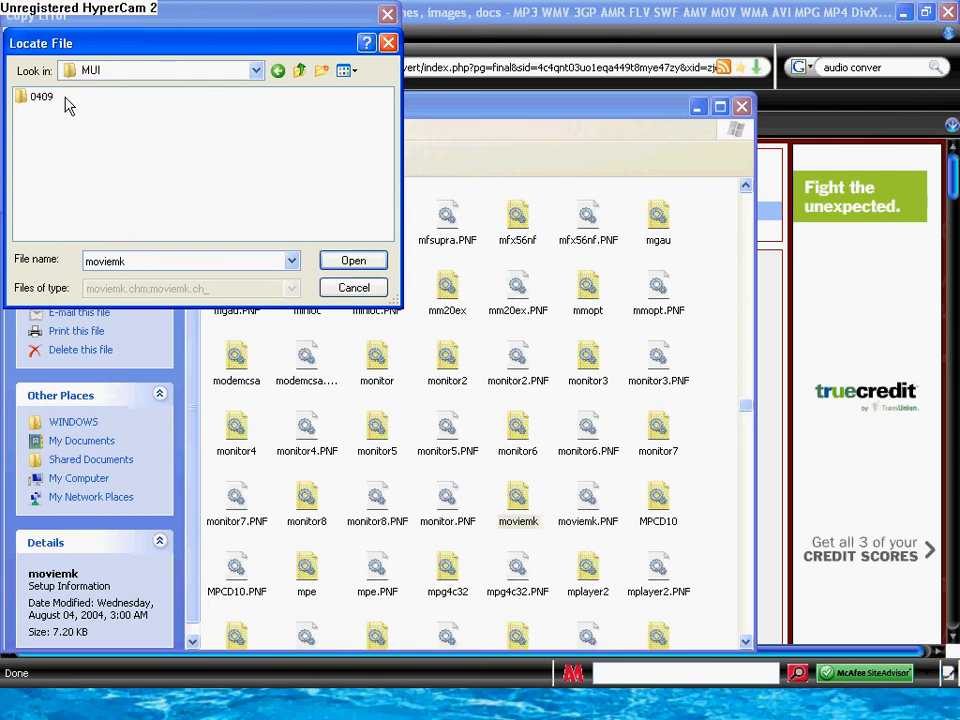
{"action": "double_click", "coordinate": [44, 96]}
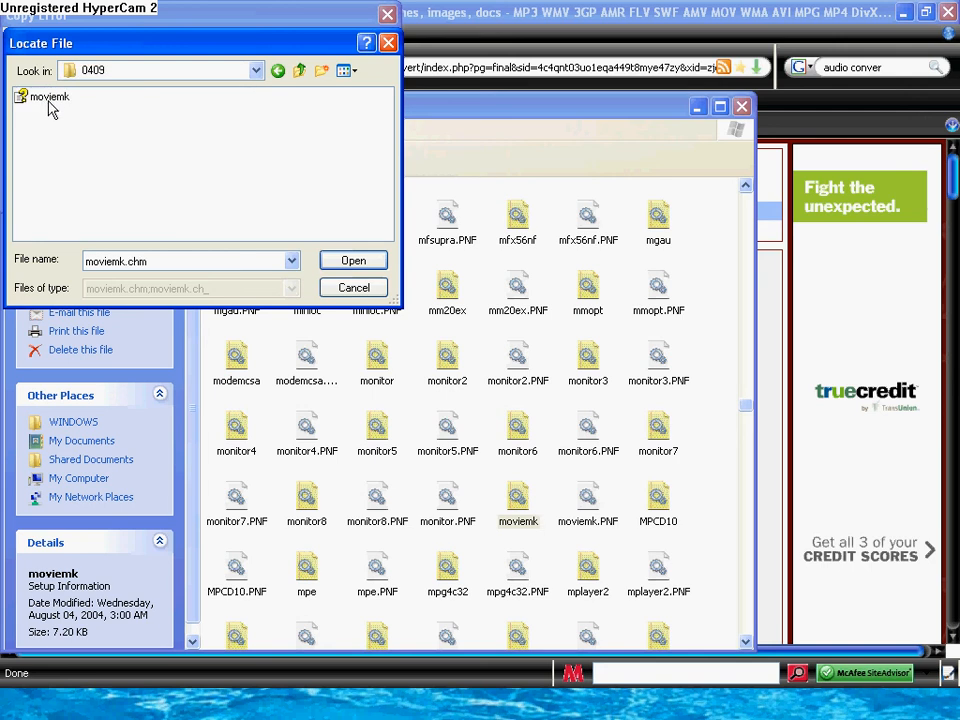
Supply moviemk.chm to setup and retry the copy so the file prompts close
{"action": "left_click", "coordinate": [50, 96]}
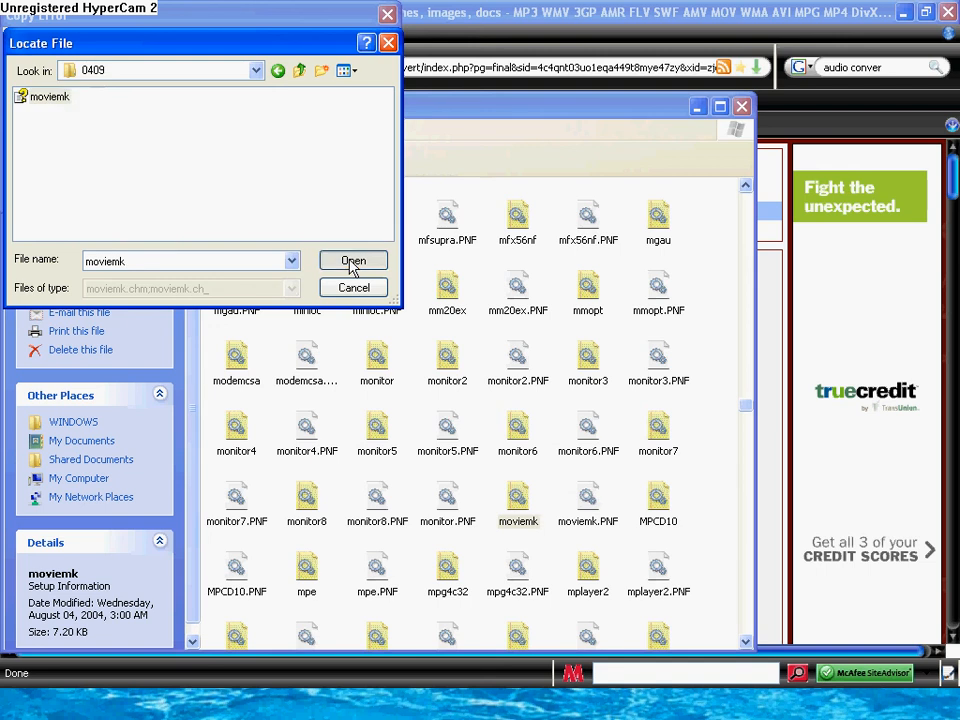
{"action": "left_click", "coordinate": [353, 260]}
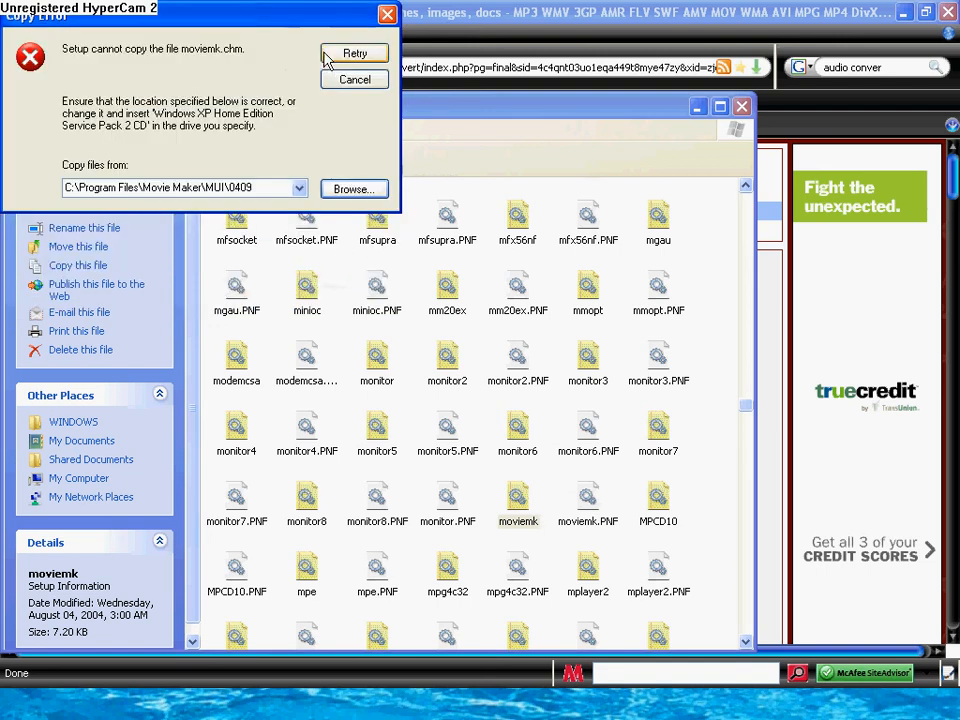
{"action": "left_click", "coordinate": [354, 79]}
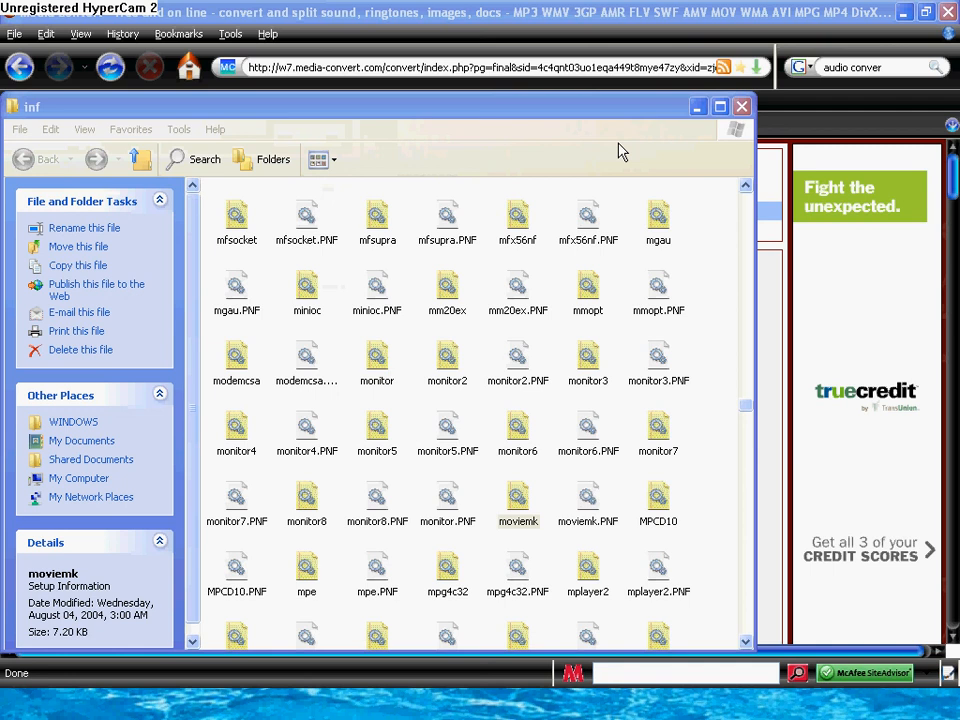